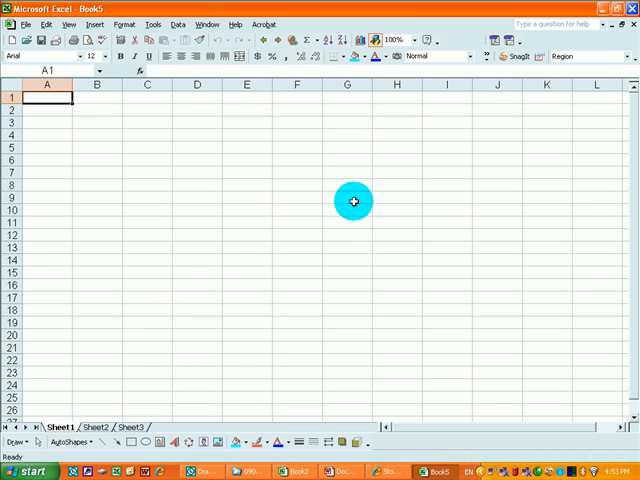
pyautogui.moveTo(196, 62)
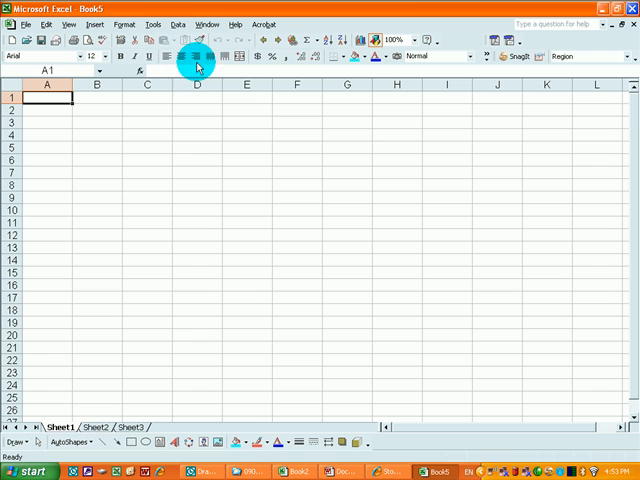
# Open the Data menu's Import External Data options in the blank workbook.
pyautogui.click(178, 24)
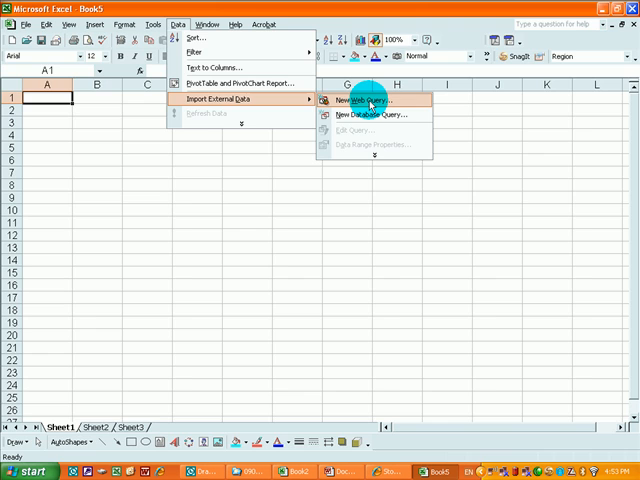
# Start a new web query and log in to the SAFRA-POEMS stock challenge site.
pyautogui.click(369, 100)
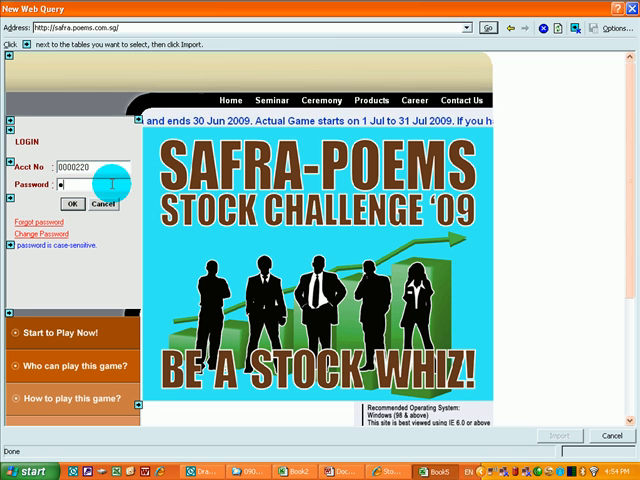
pyautogui.write('password')
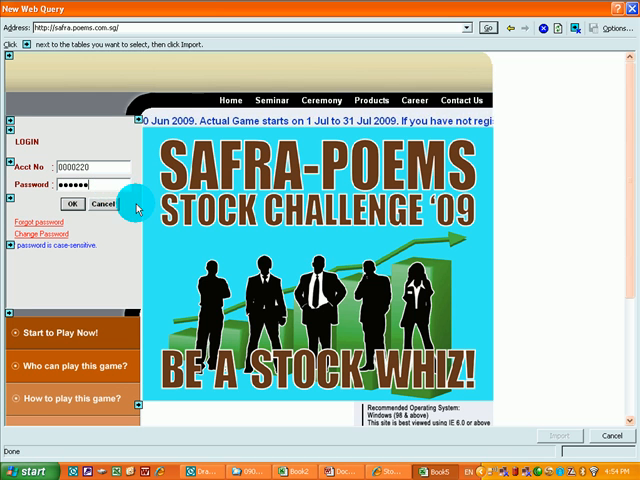
pyautogui.click(76, 203)
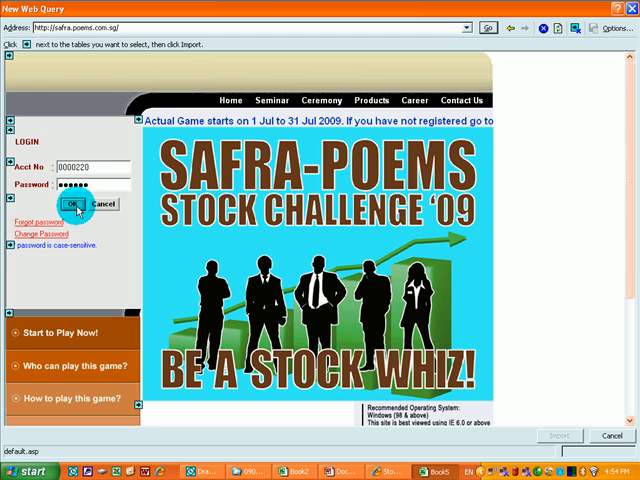
pyautogui.click(77, 203)
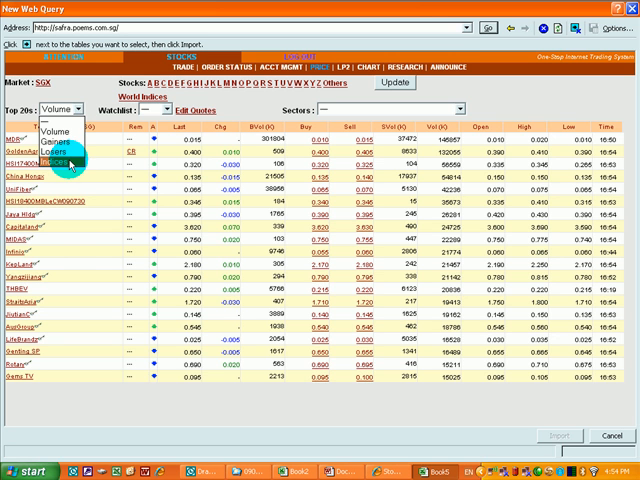
# Show the Top 20 indices companies table and import it.
pyautogui.click(69, 158)
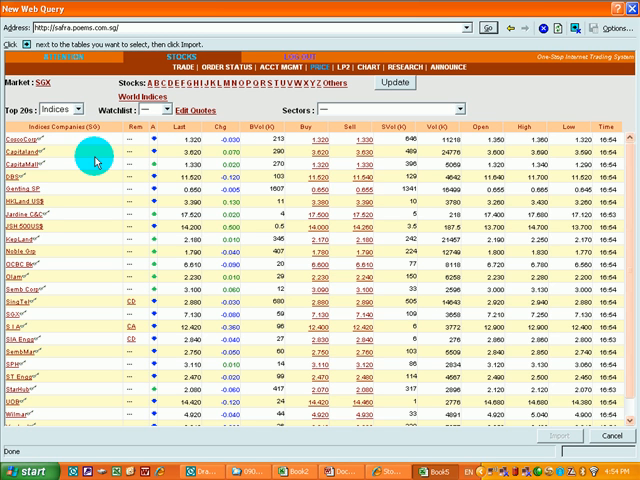
pyautogui.moveTo(591, 147)
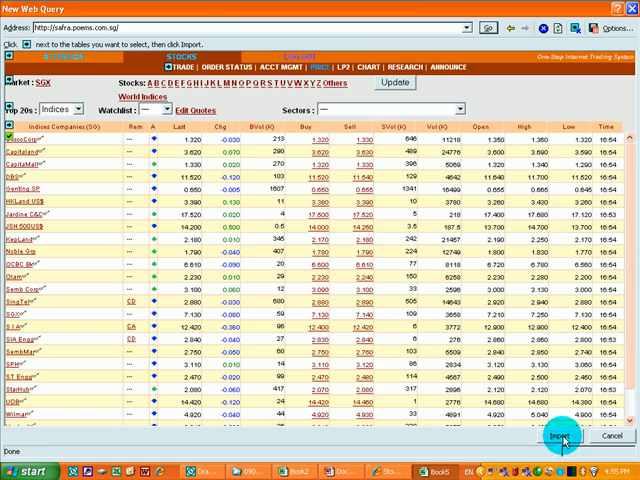
pyautogui.click(563, 435)
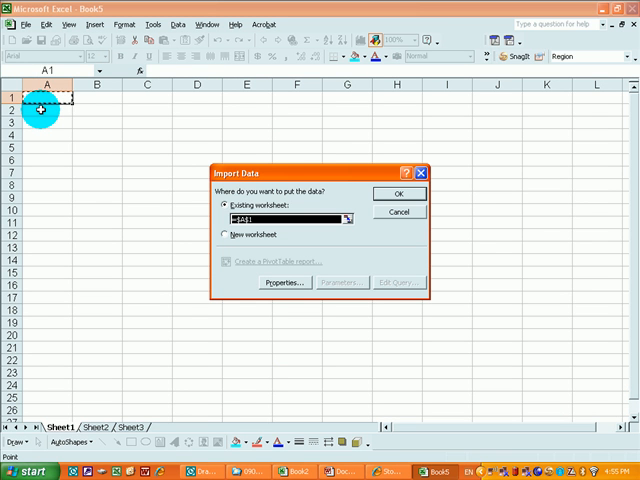
# Place the imported Top 20 indices table at cell A2 of the existing worksheet.
pyautogui.click(43, 112)
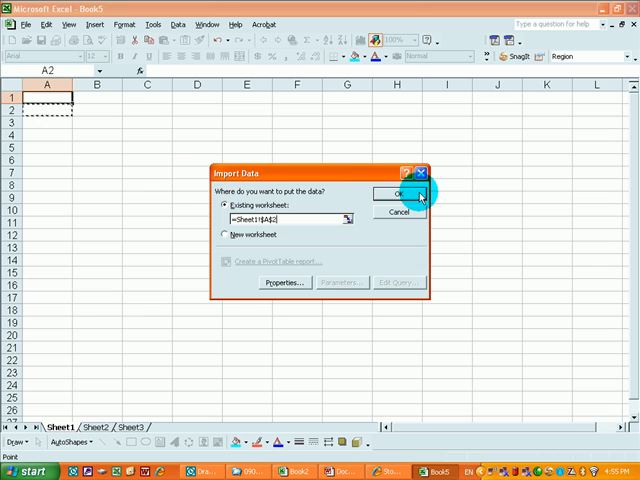
pyautogui.click(394, 193)
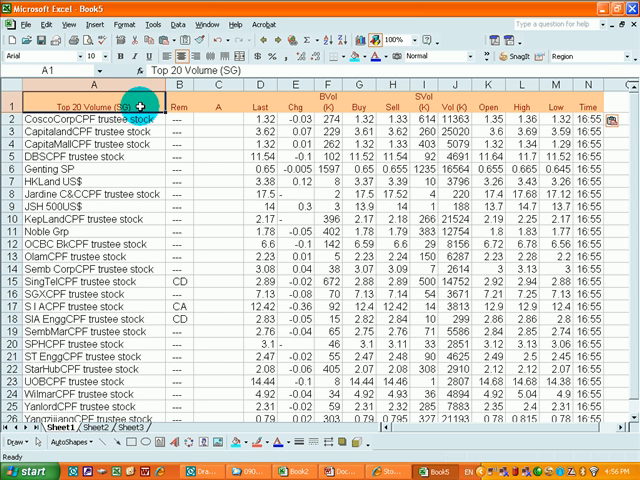
pyautogui.moveTo(160, 170)
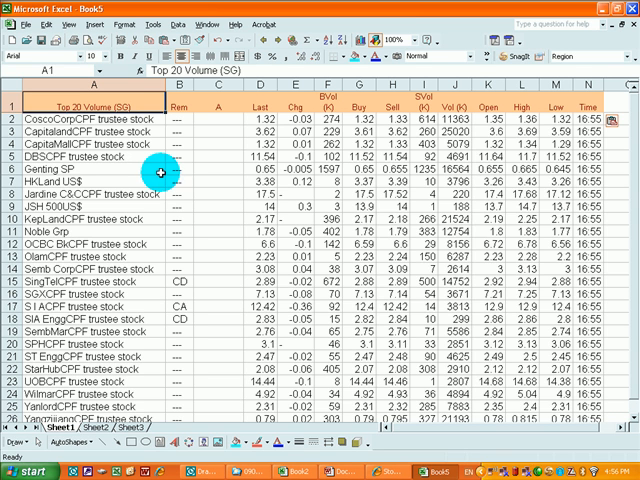
pyautogui.moveTo(153, 170)
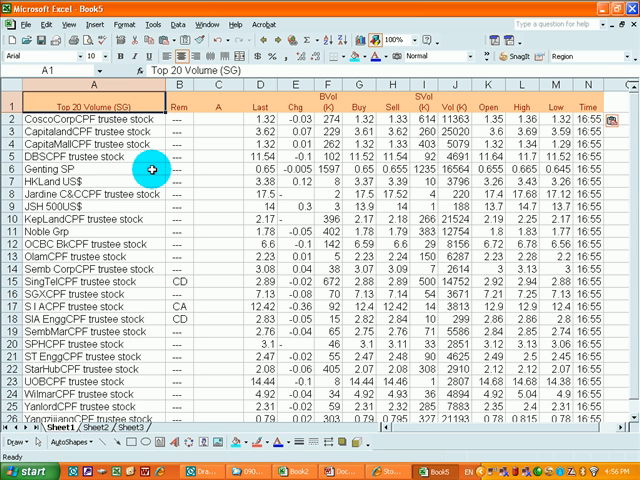
pyautogui.click(85, 172)
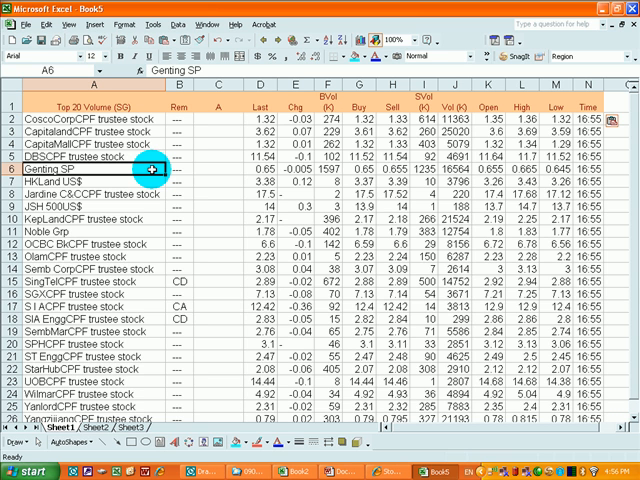
# Set the data range properties to refresh every 15 minutes.
pyautogui.rightClick(155, 170)
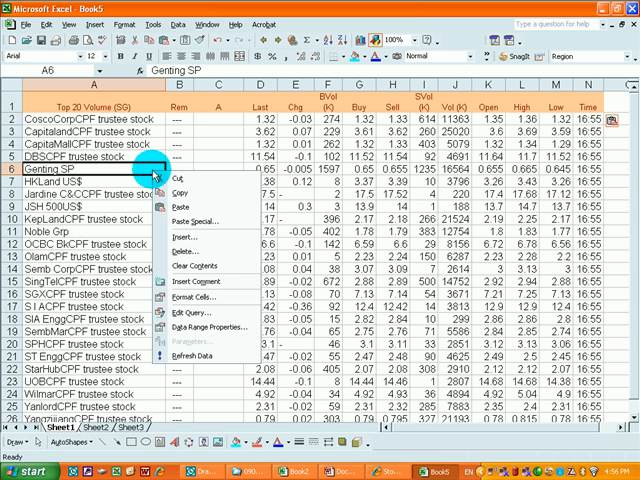
pyautogui.moveTo(210, 328)
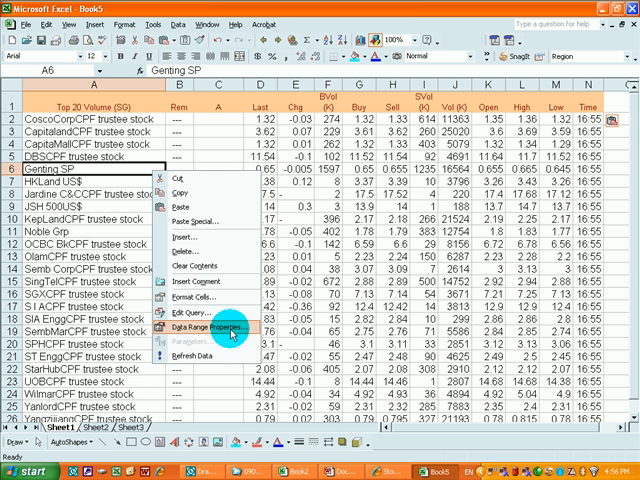
pyautogui.click(200, 328)
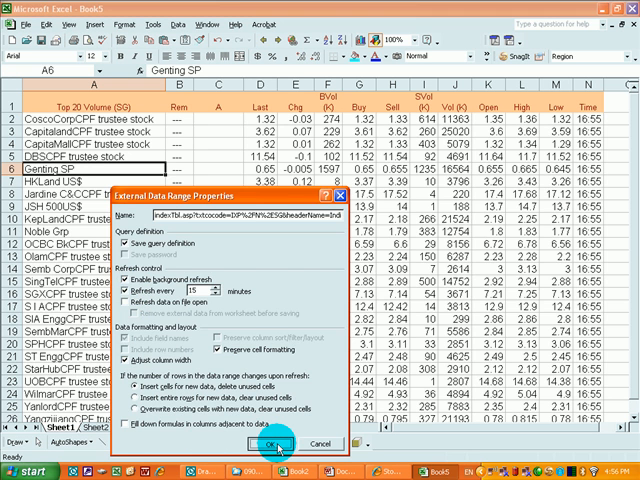
pyautogui.click(281, 444)
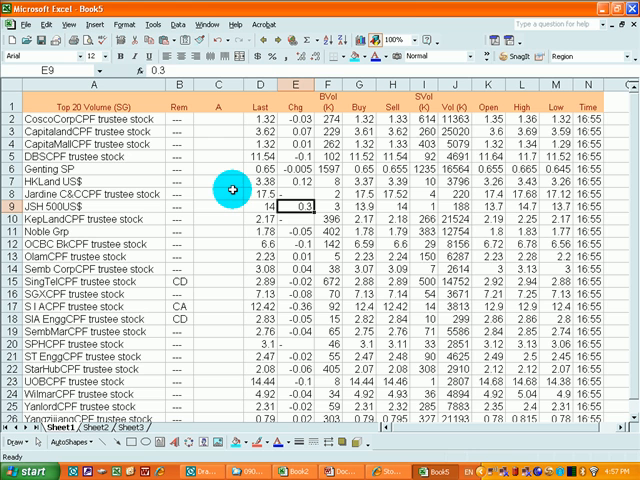
pyautogui.moveTo(135, 157)
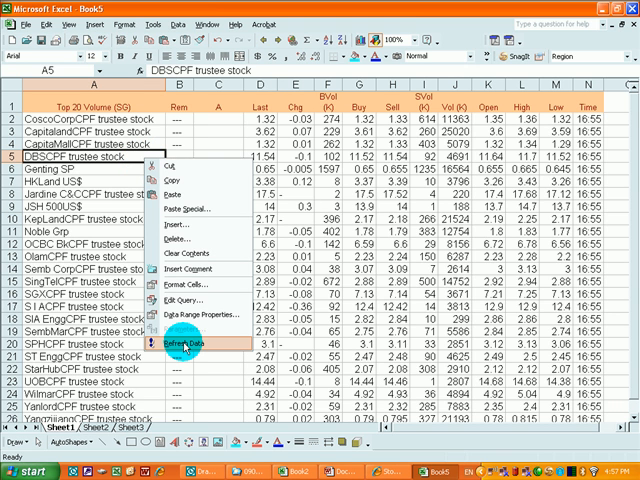
# Refresh the stock table data so quotes show 16:57 times.
pyautogui.click(186, 346)
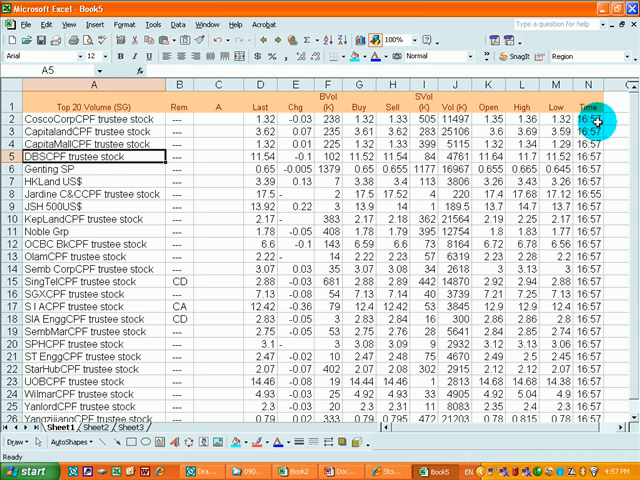
pyautogui.moveTo(133, 121)
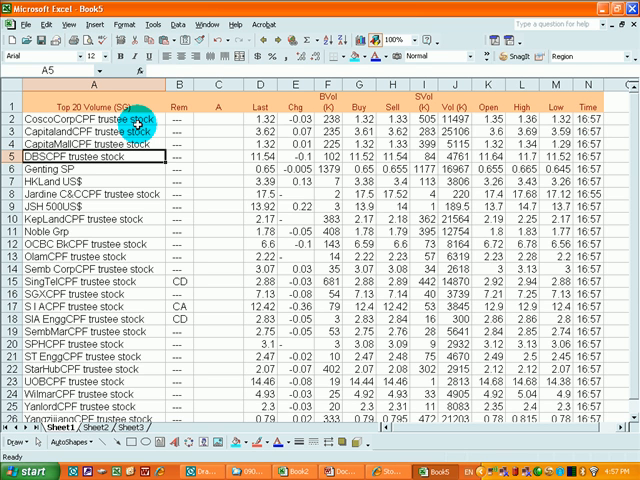